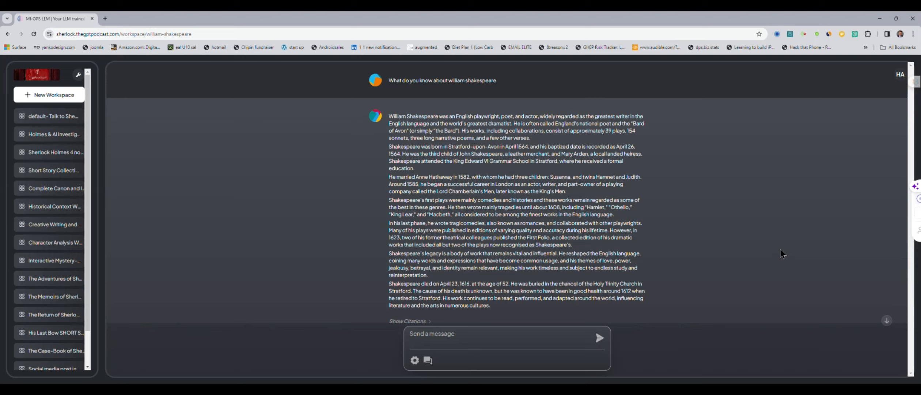
mouse_move(616, 249)
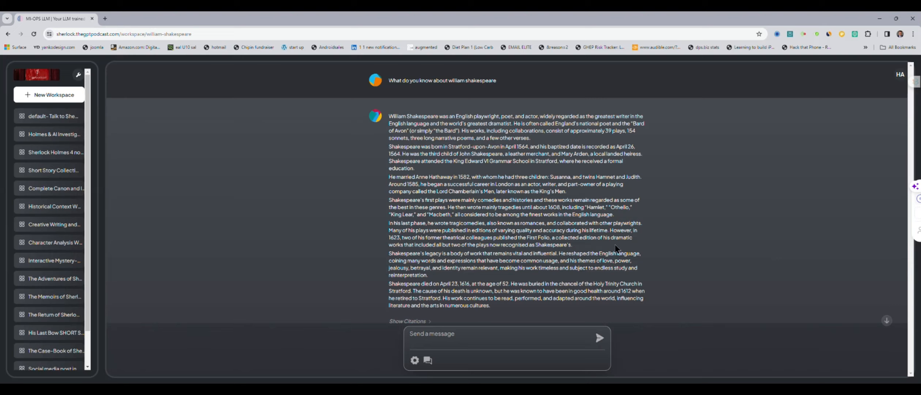
mouse_move(879, 360)
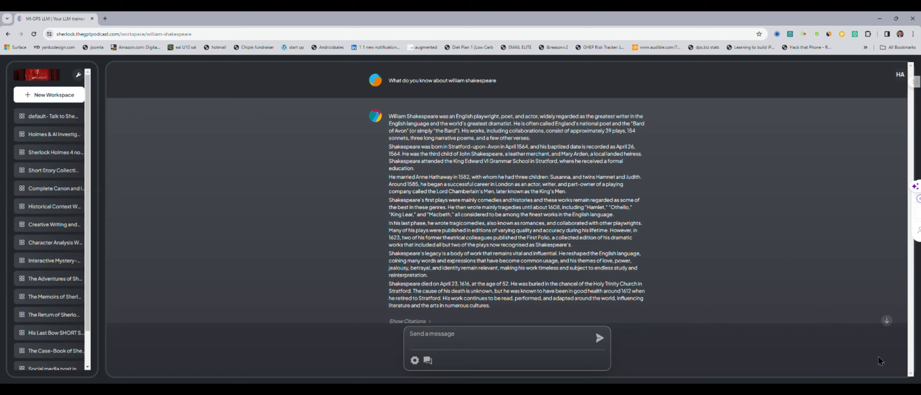
Step: Show citations for the quotes answer: shakespeare12.txt, shakespeare9.txt and shakespeare17.txt
scroll(down, 3)
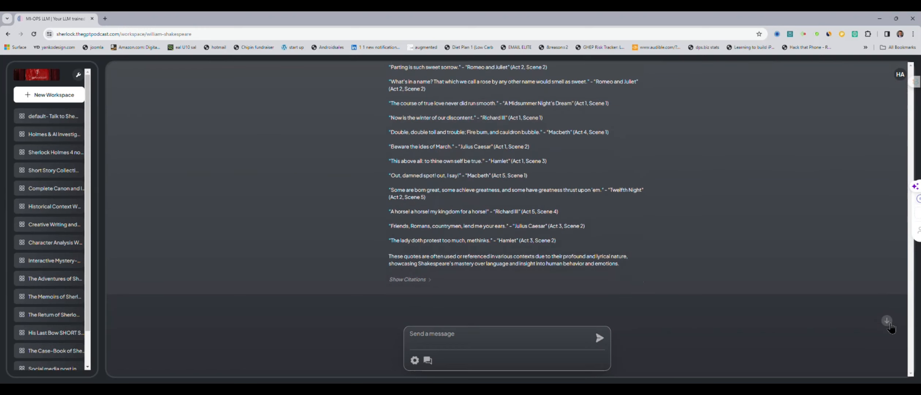
mouse_move(749, 241)
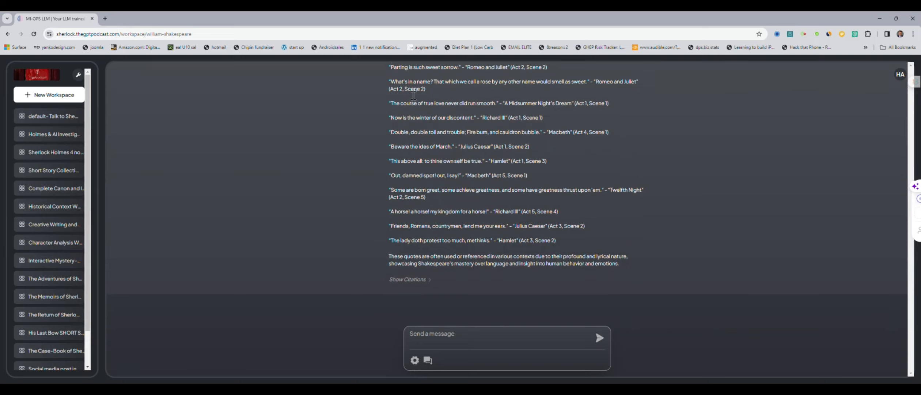
mouse_move(352, 157)
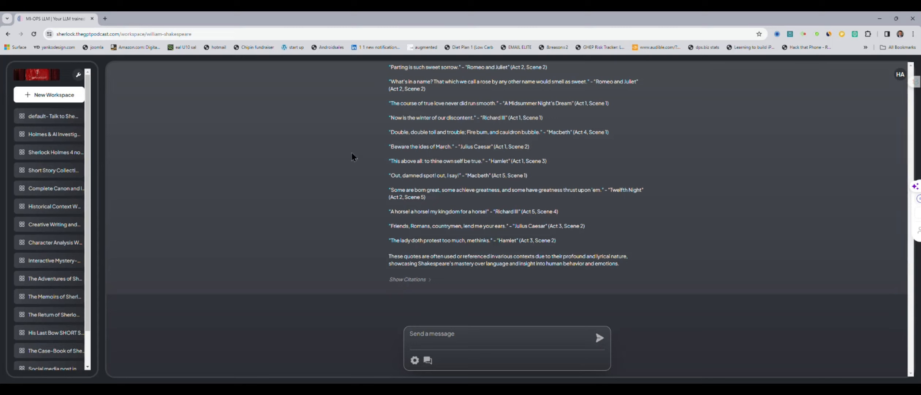
mouse_move(432, 286)
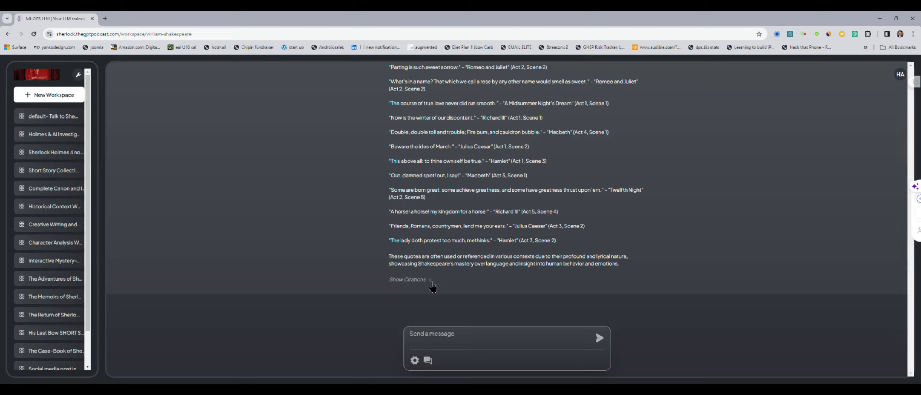
click(407, 278)
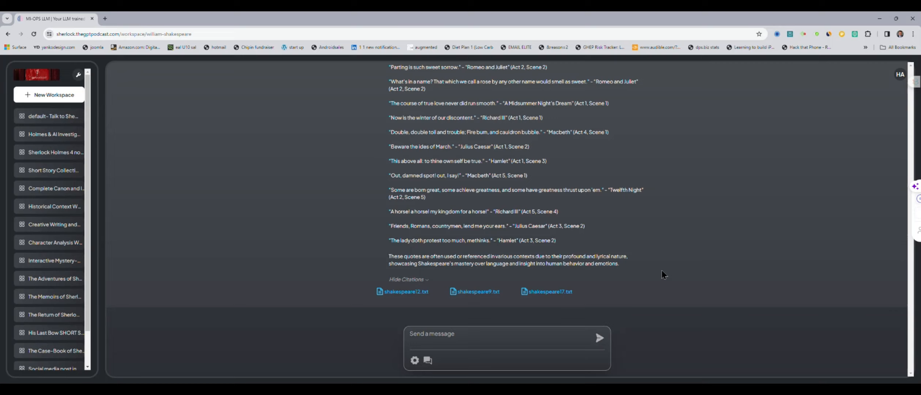
mouse_move(821, 204)
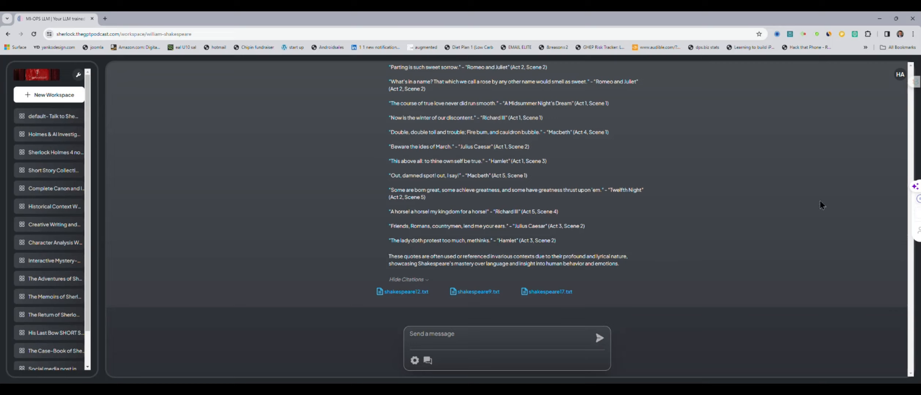
mouse_move(850, 192)
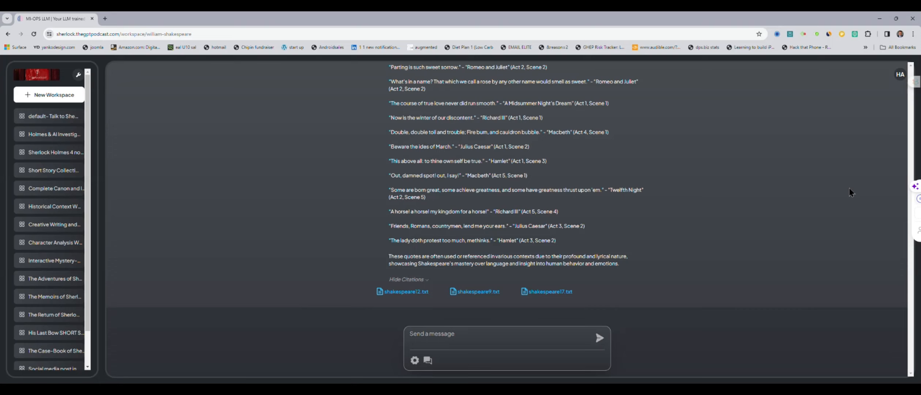
mouse_move(833, 181)
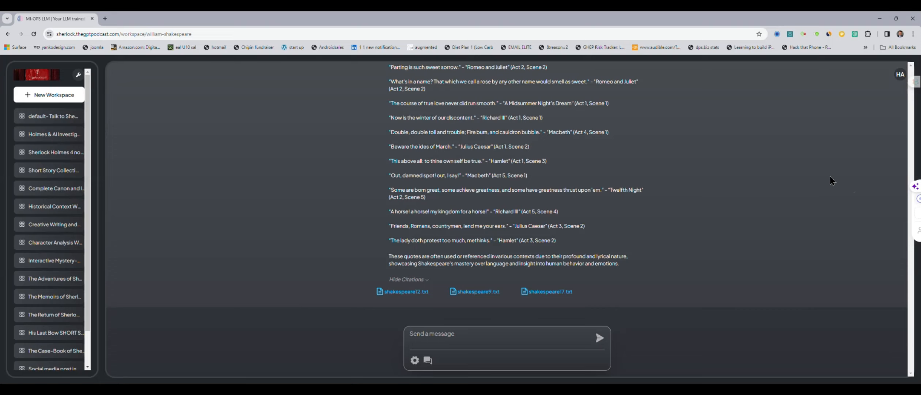